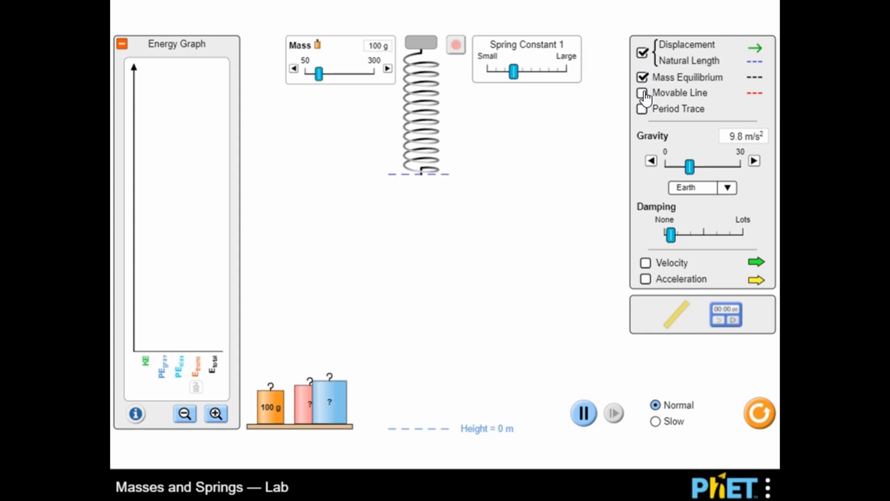
- Show the movable reference line and the velocity vector on the hanging mass
left_click(642, 93)
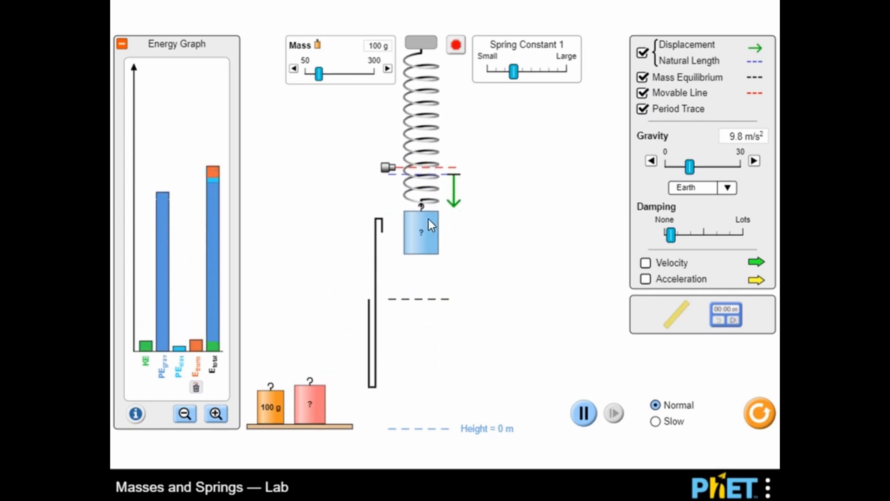
left_click(645, 262)
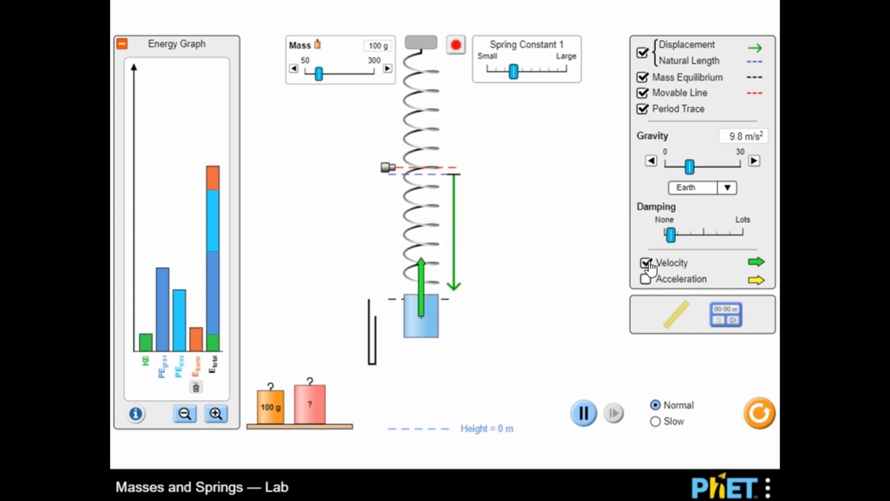
left_click(645, 279)
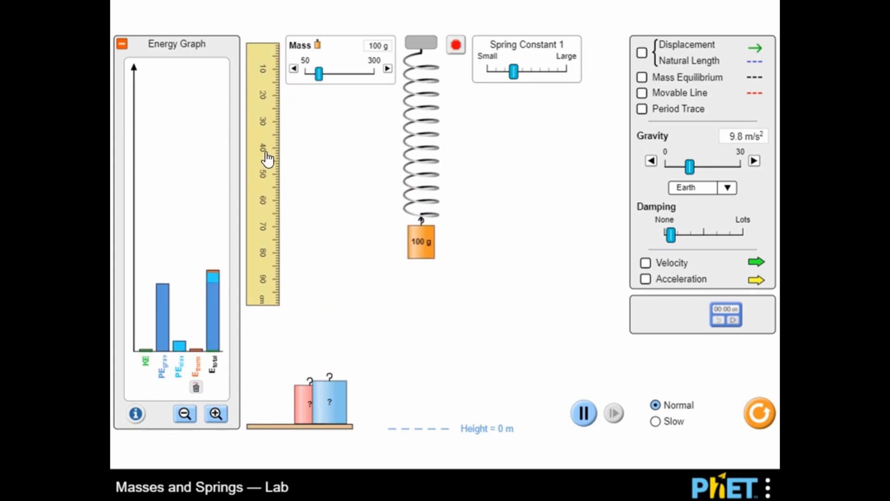
- Stiffen the spring toward the Large spring-constant setting
left_click(642, 52)
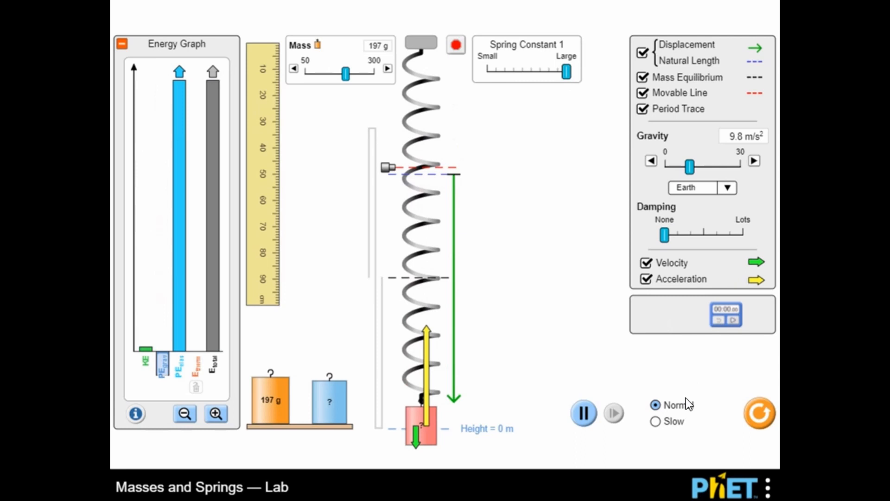
- Run the oscillation in slow motion, then return to normal speed
left_click(656, 422)
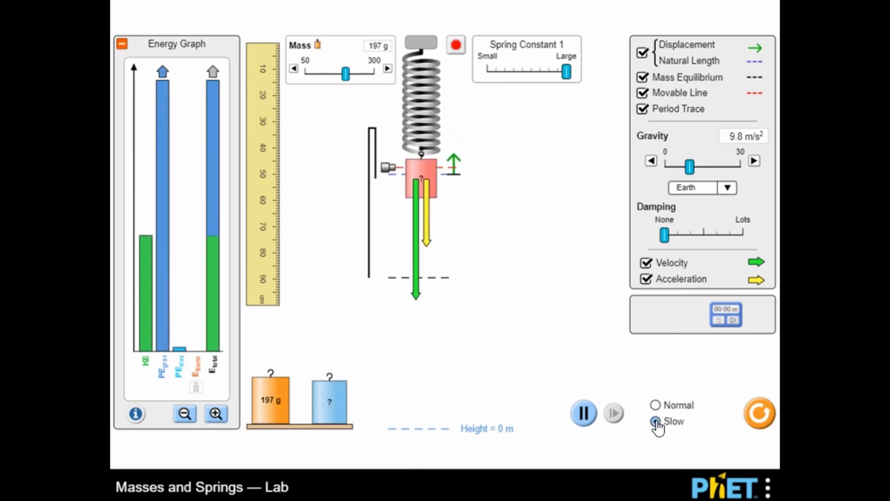
left_click(656, 420)
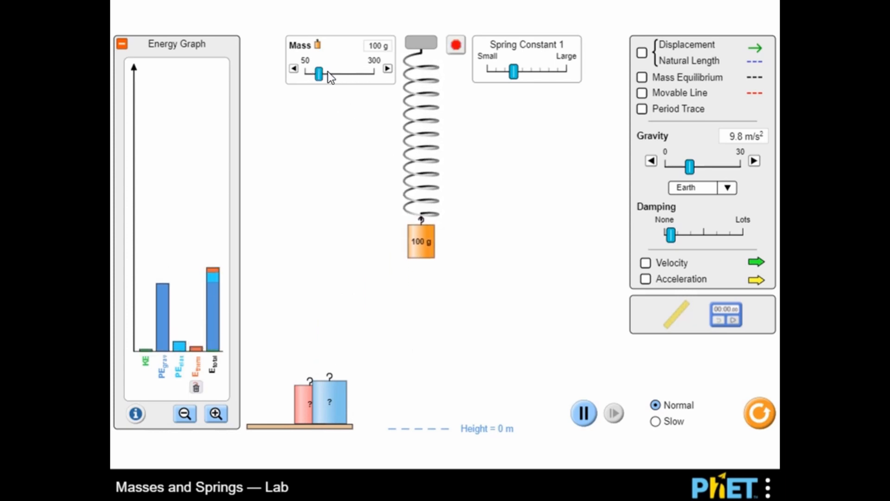
- Raise the mass to 234 g, stiffen the spring slightly, and show the velocity vector
left_click_drag(318, 74, 357, 74)
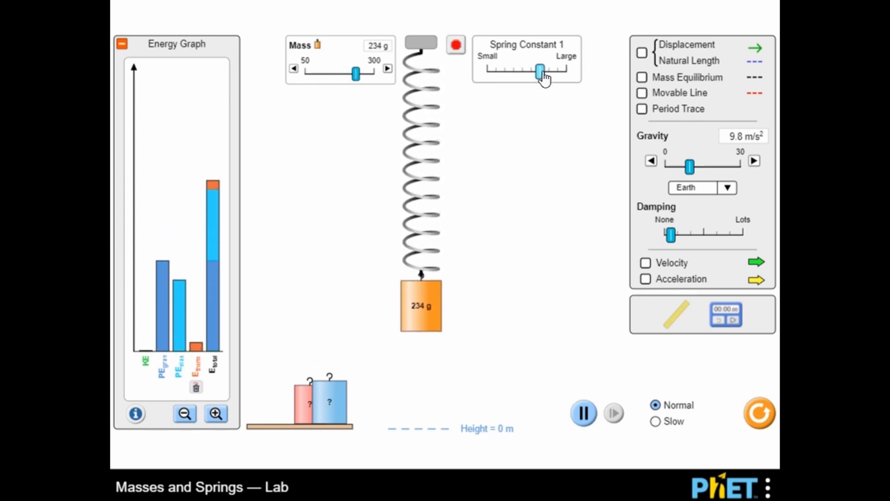
left_click(642, 51)
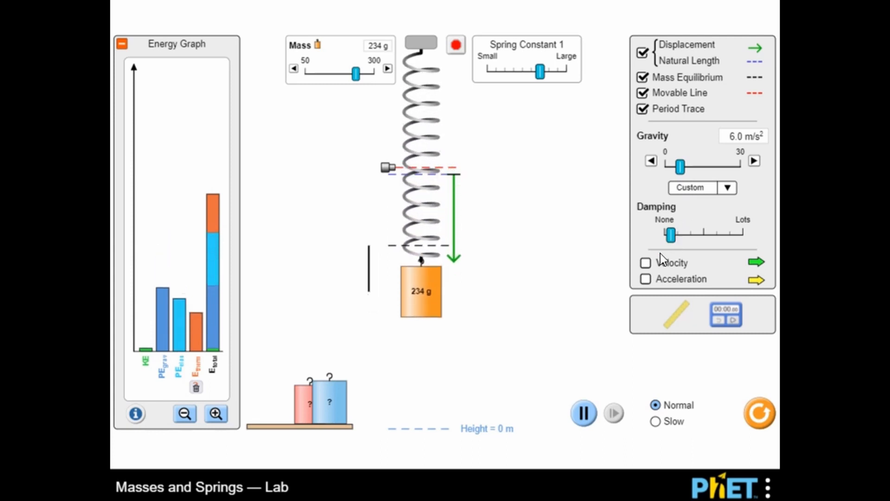
left_click(645, 279)
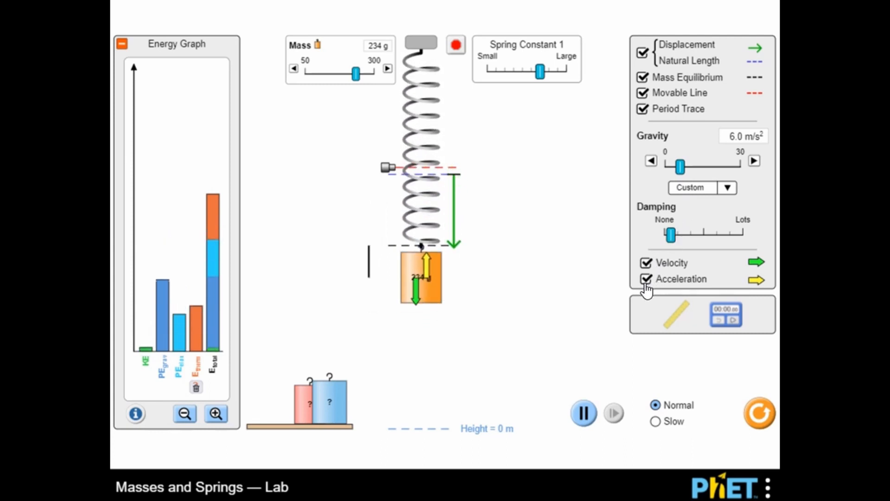